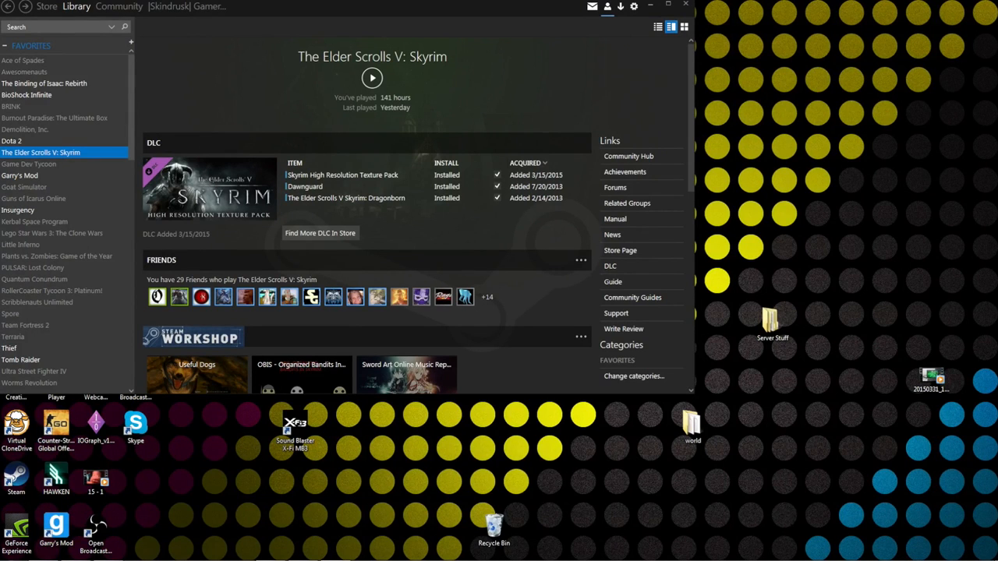
Leave the PC's Skyrim library page and bring up the Mac desktop with Steam and Dota 2 shortcuts.
left_click(369, 78)
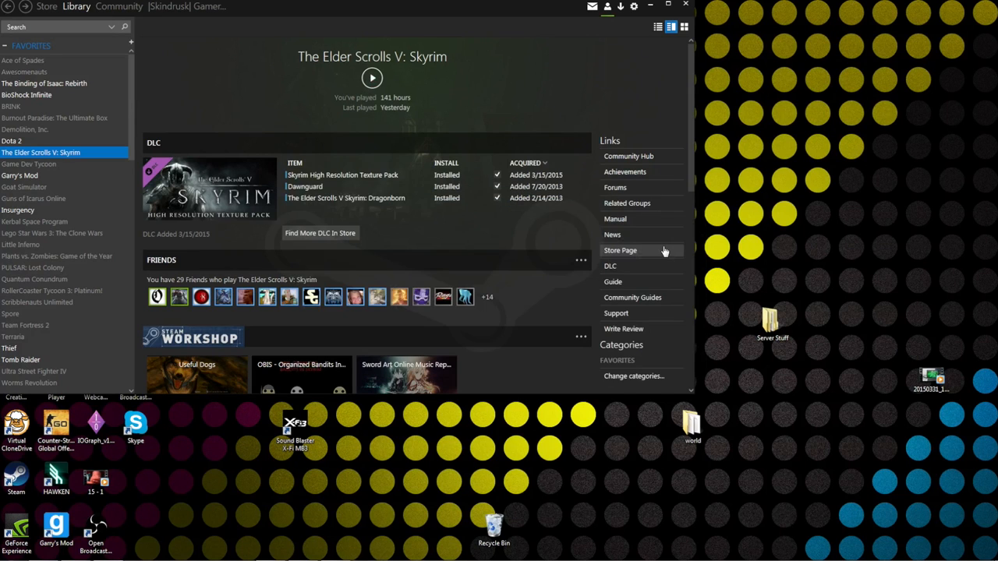
left_click(365, 77)
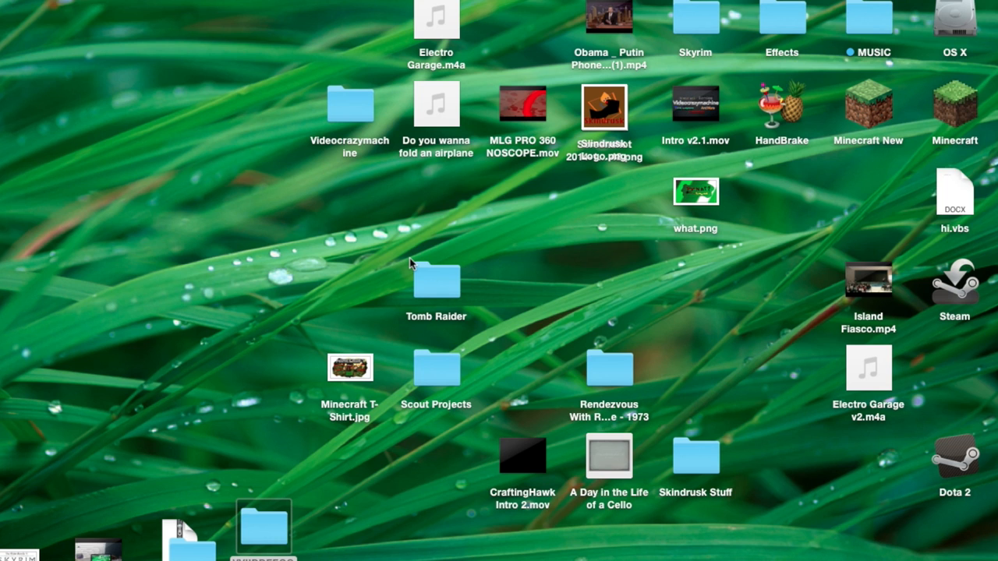
mouse_move(442, 530)
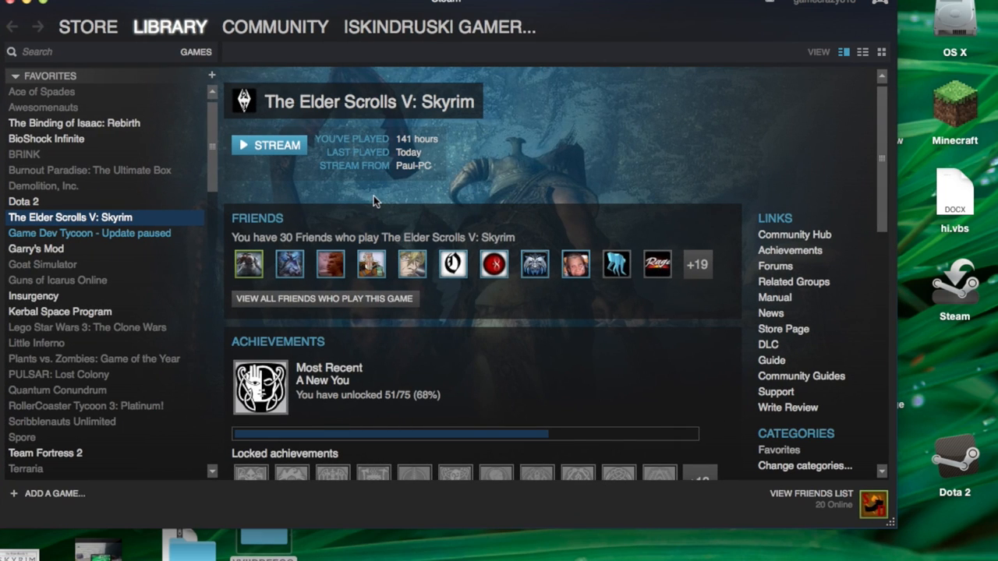
Pick The Elder Scrolls V: Skyrim in the Mac's Steam library and stream it from the PC.
left_click(191, 53)
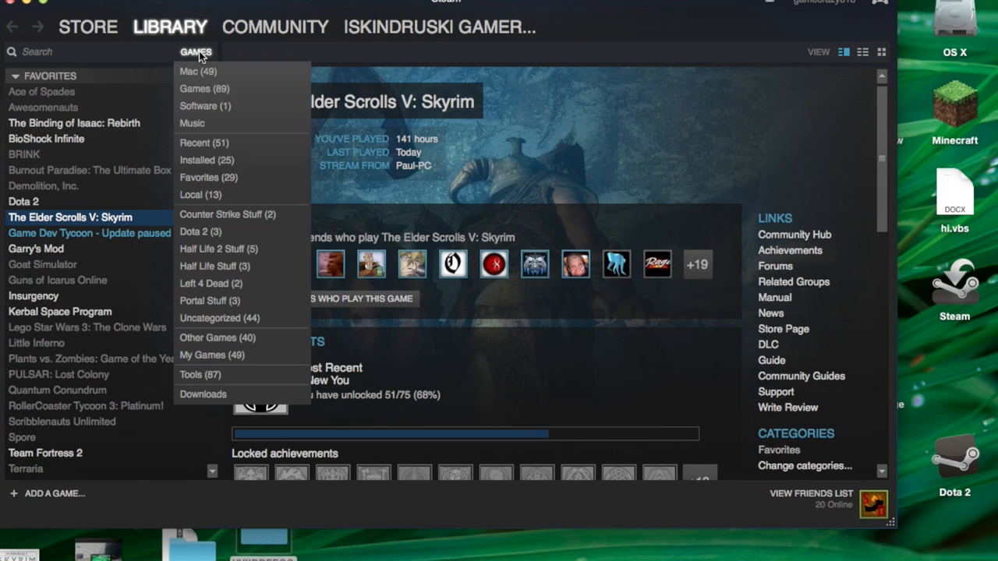
mouse_move(204, 88)
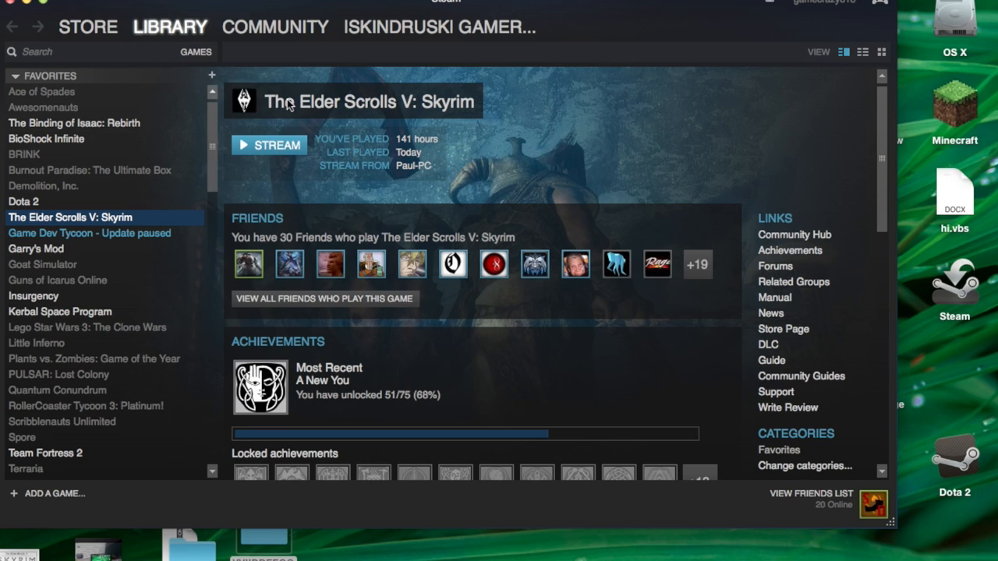
mouse_move(366, 125)
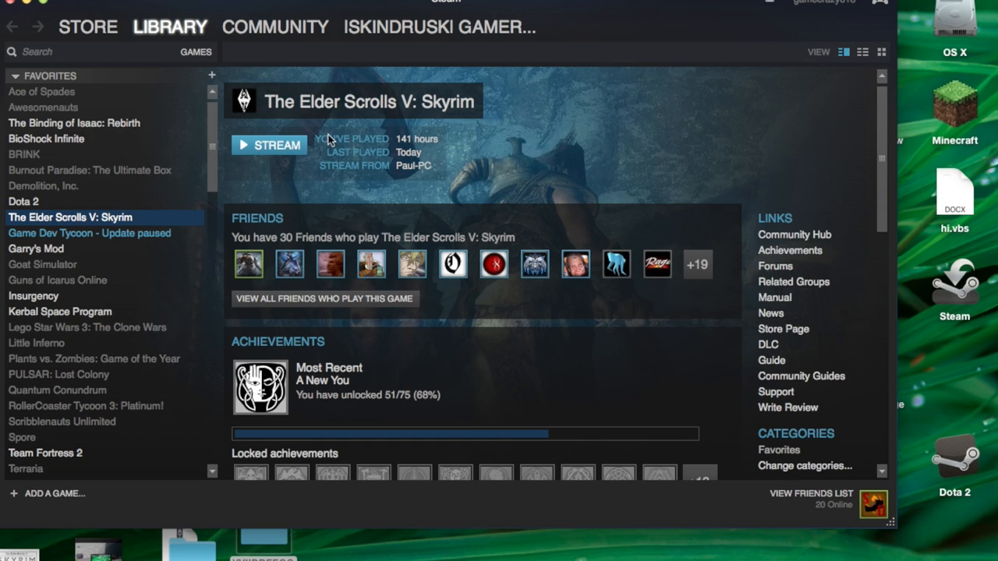
mouse_move(269, 153)
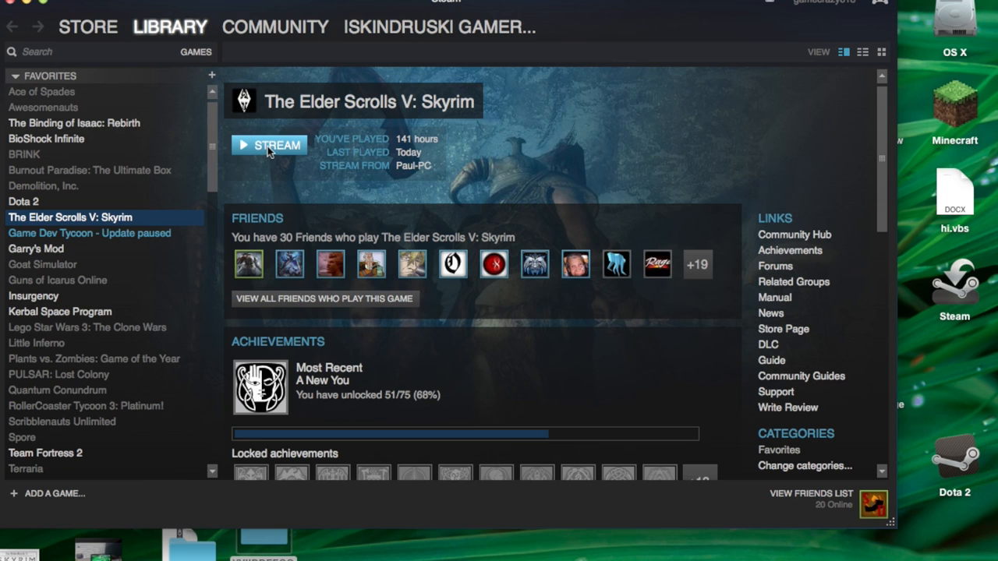
left_click(272, 147)
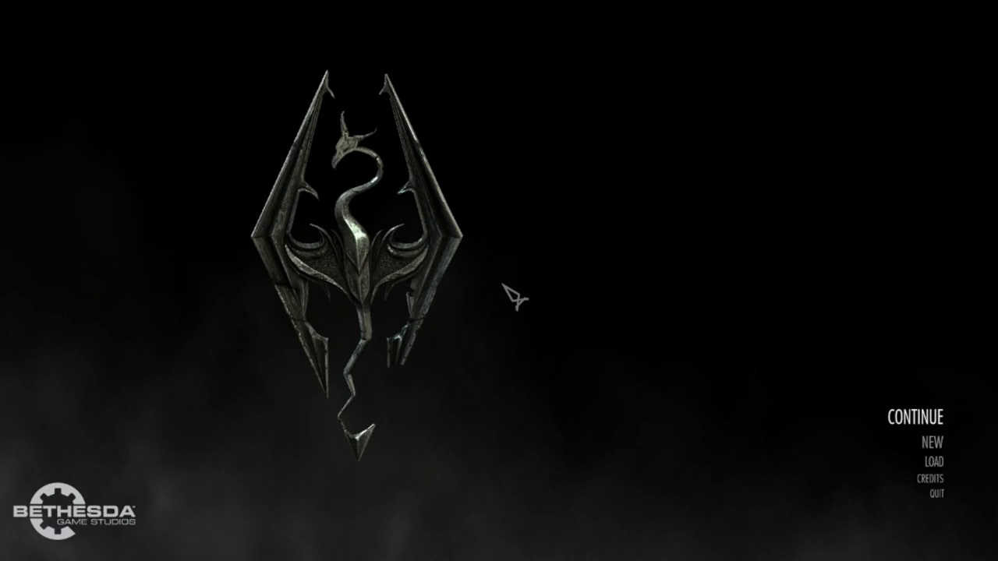
mouse_move(933, 337)
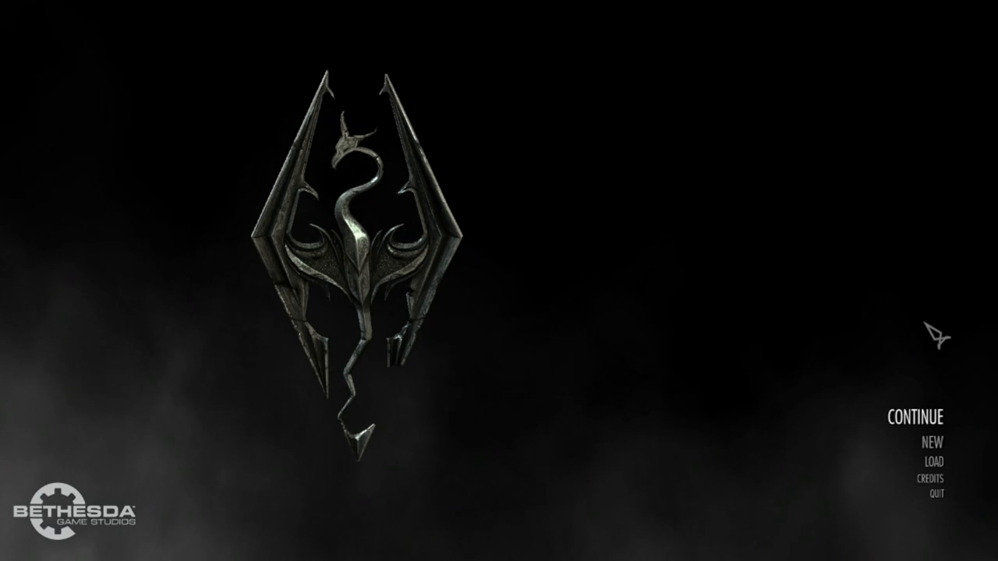
Choose Continue on Skyrim's title menu to load the latest save in the tavern cellar.
left_click(916, 417)
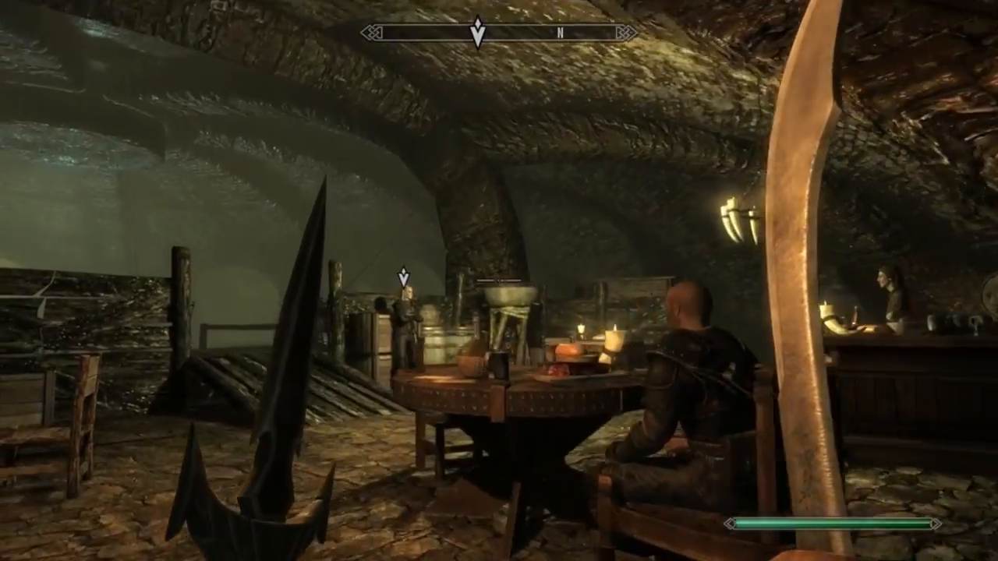
mouse_move(499, 281)
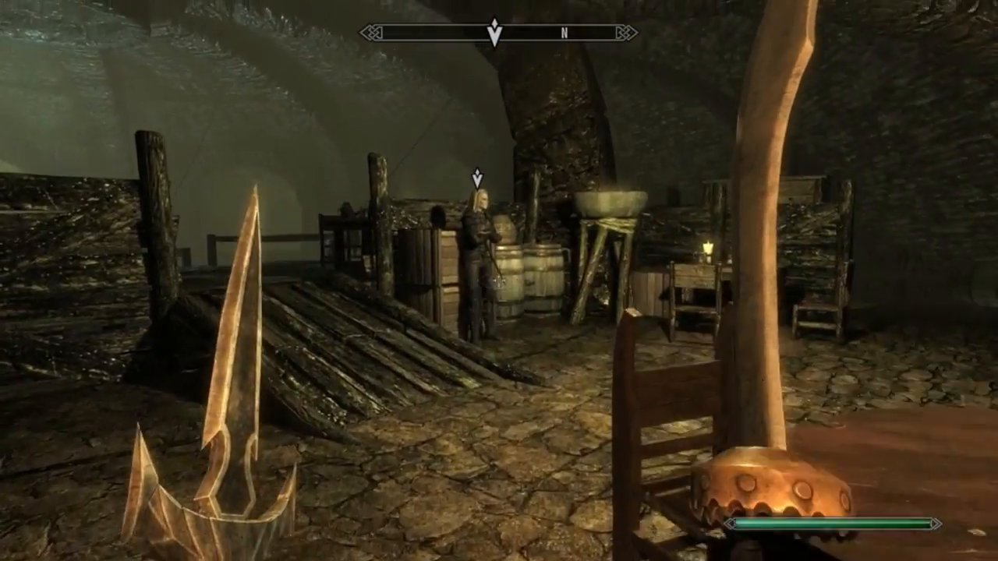